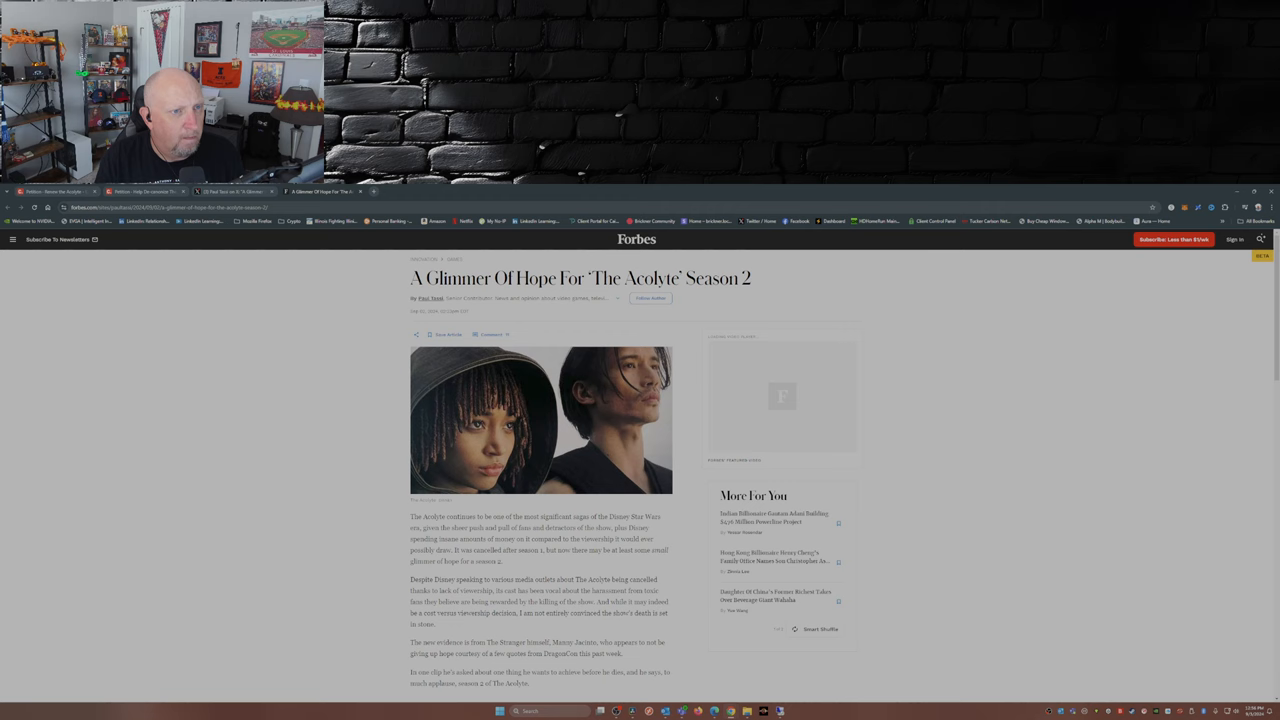
Move past the lead image into the opening paragraphs of the Acolyte Season 2 article.
scroll("down", 3)
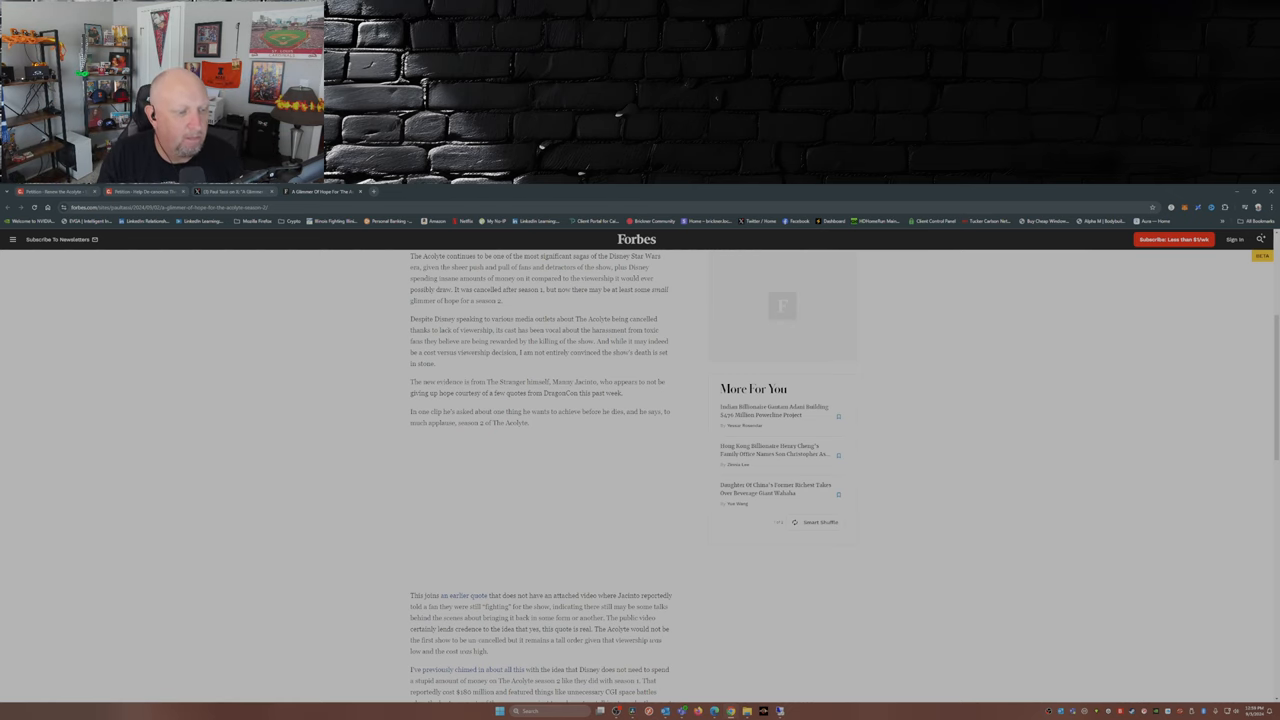
Read down the article body until the red lightsaber image appears.
scroll("down", 3)
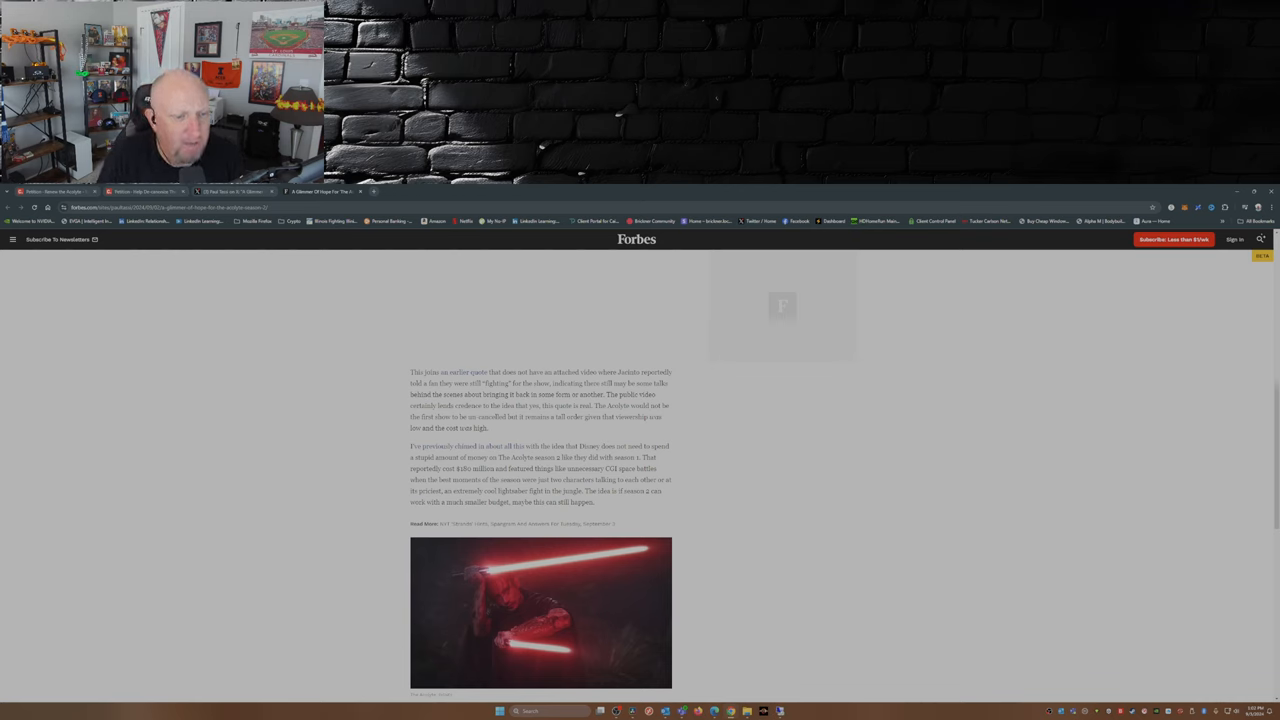
scroll("down", 3)
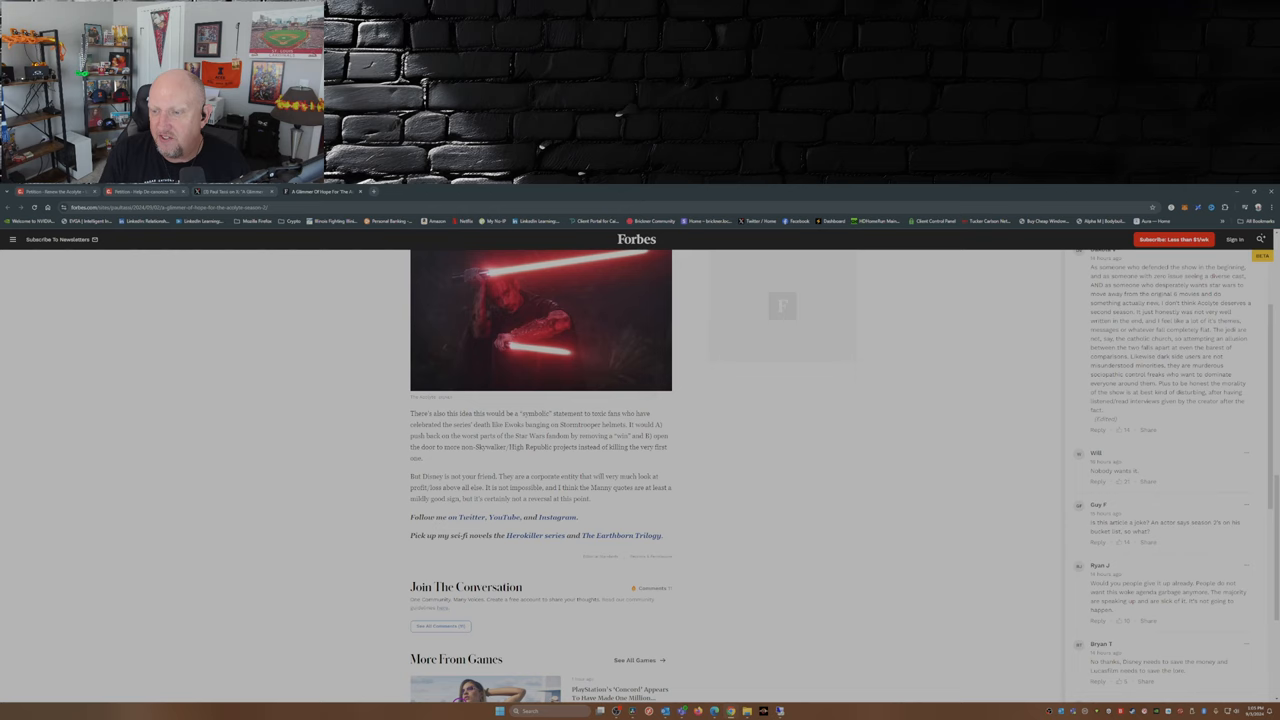
Reach the end of the article with the reader comments showing beside it.
scroll("down", 3)
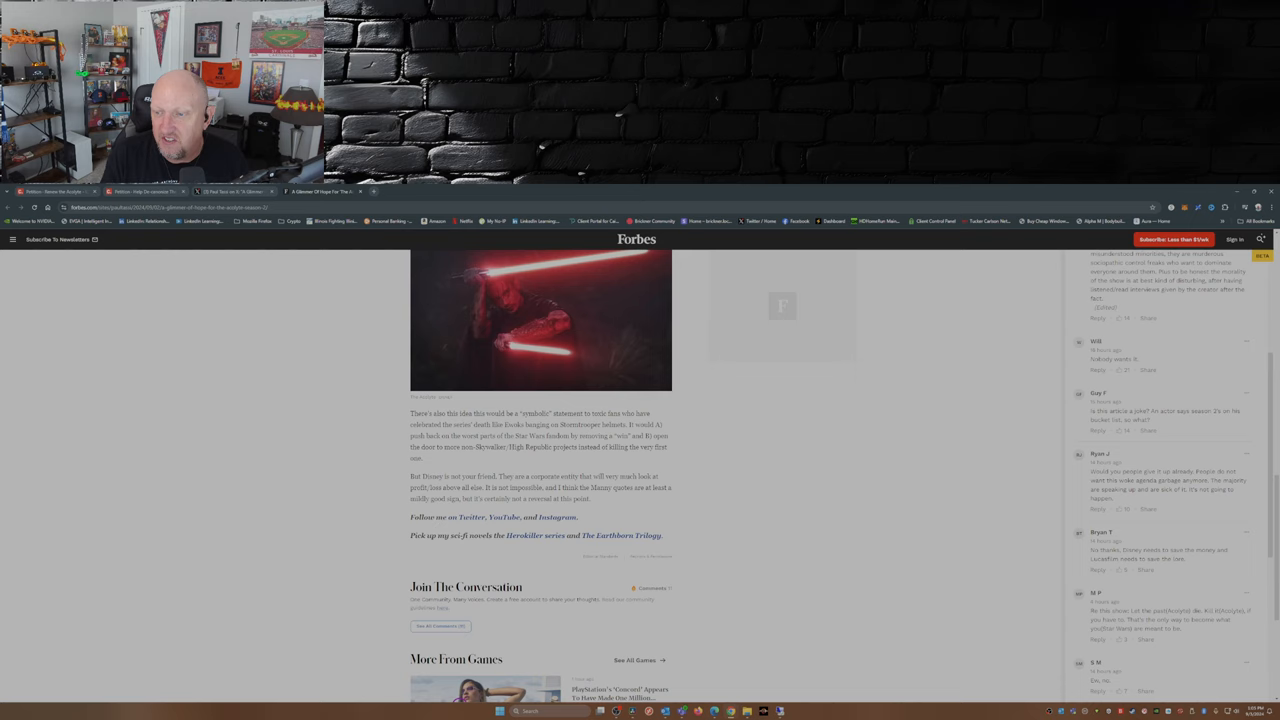
Finish with the comment thread and move to the change.org 'Renew the Acolyte' petition.
scroll("down", 3)
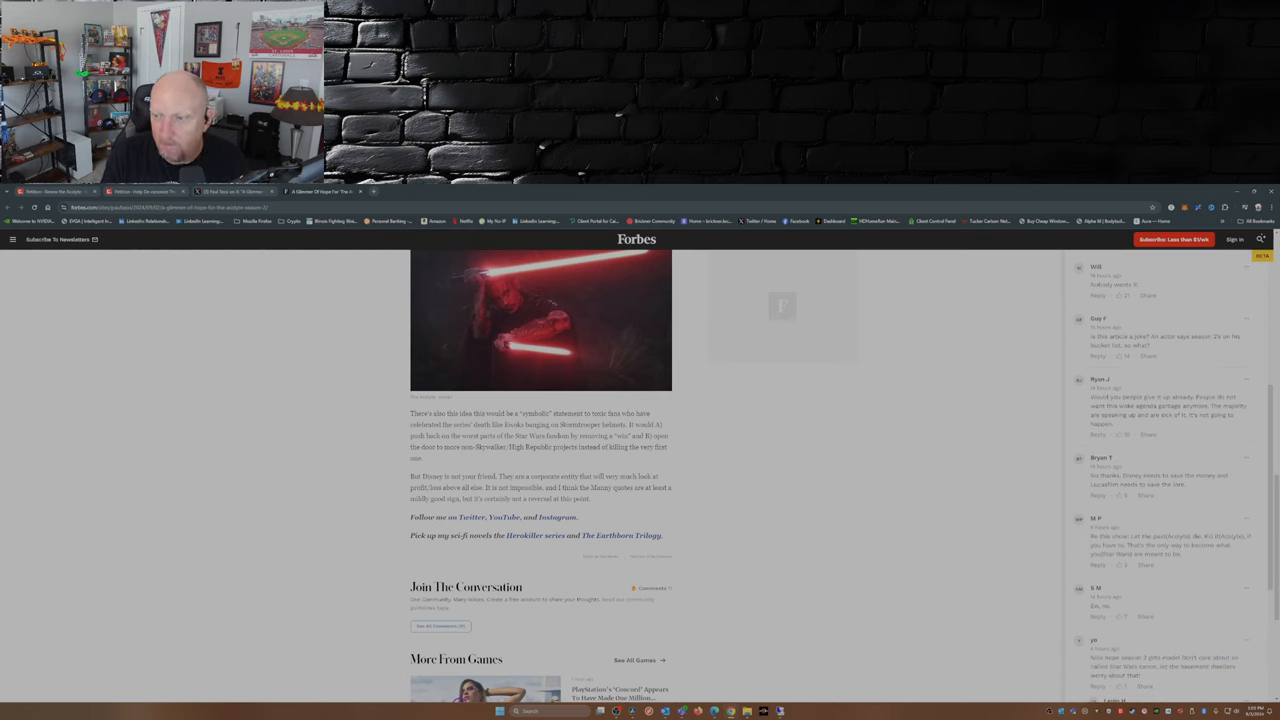
scroll("down", 3)
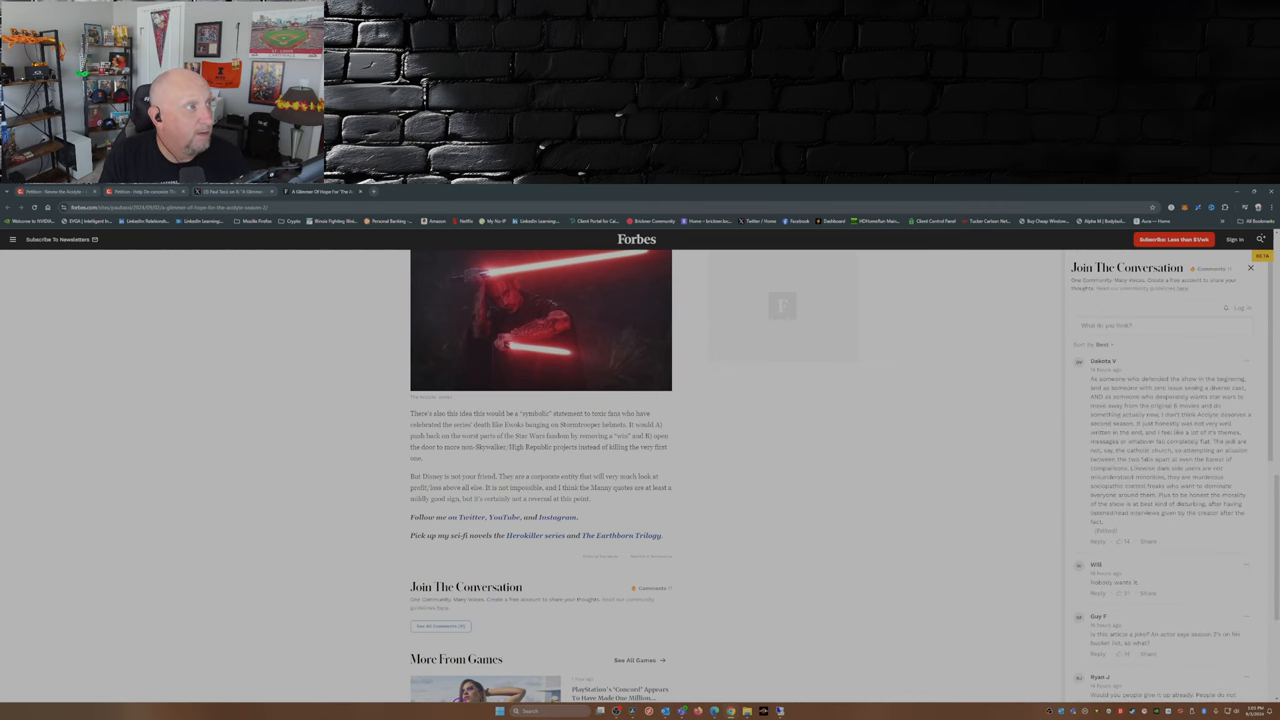
left_click(56, 192)
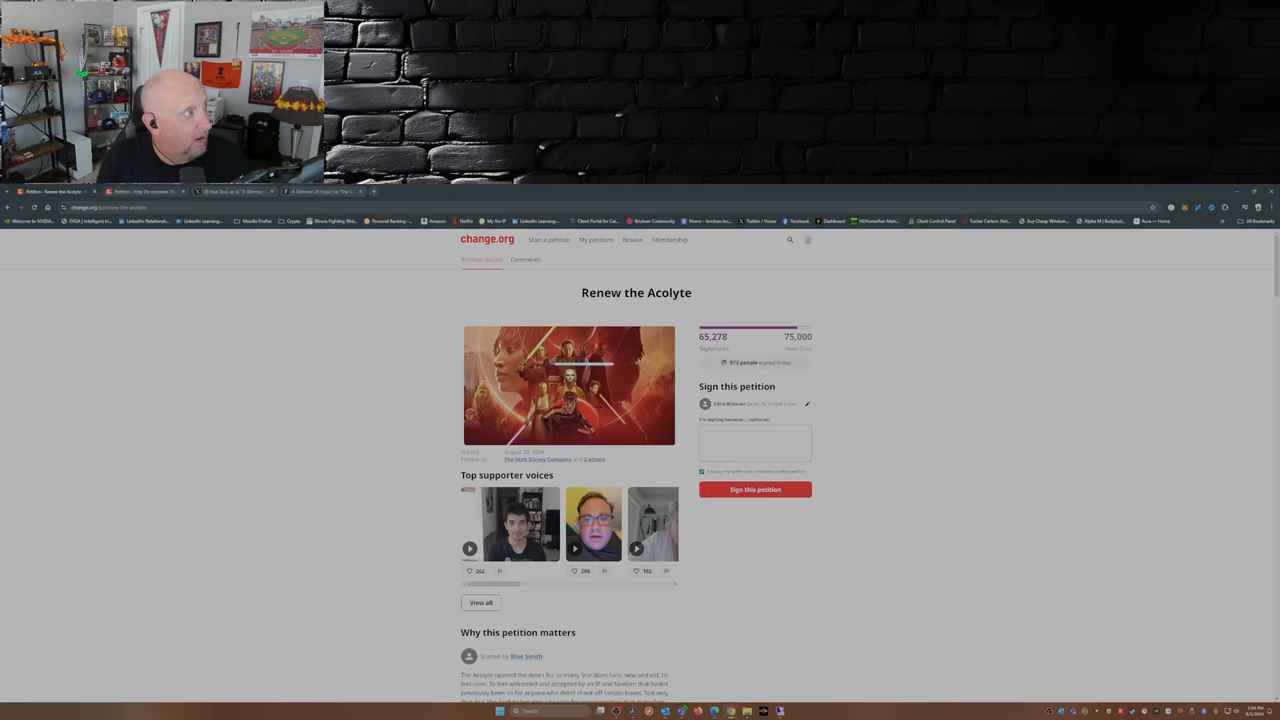
Switch from the Renew petition to the 'Help De-canonize The Acolyte' petition.
left_click(140, 192)
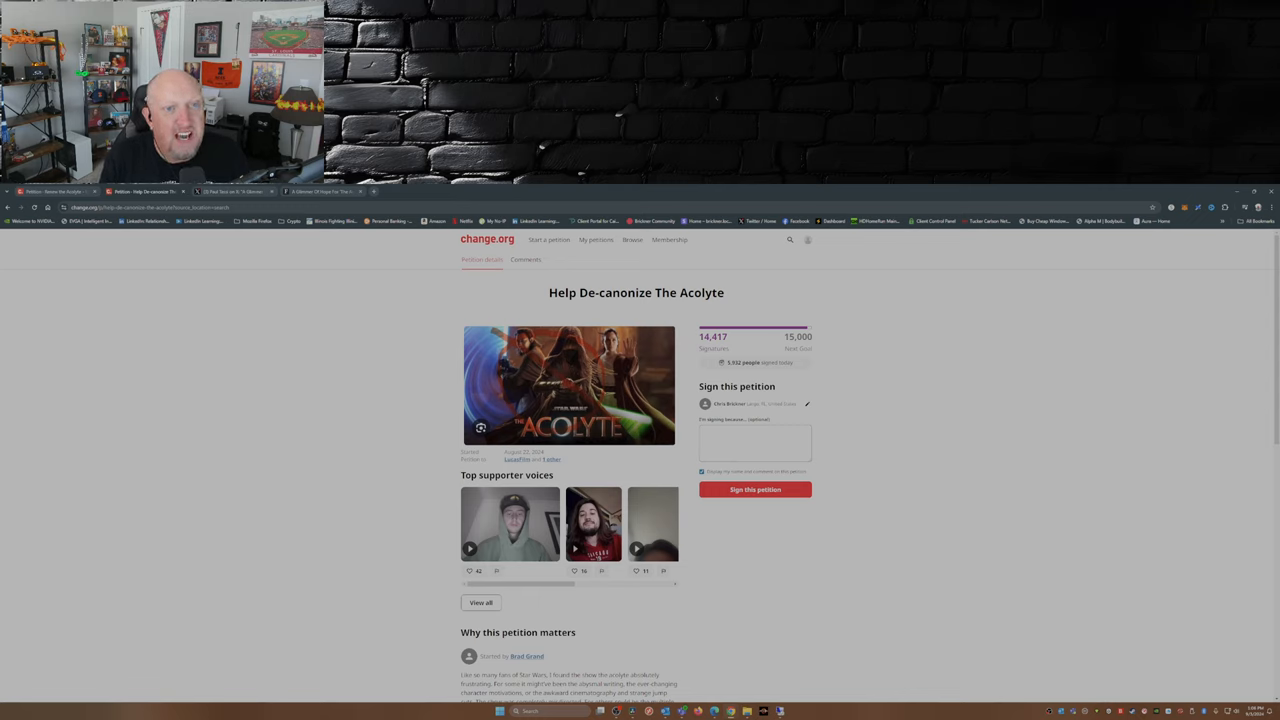